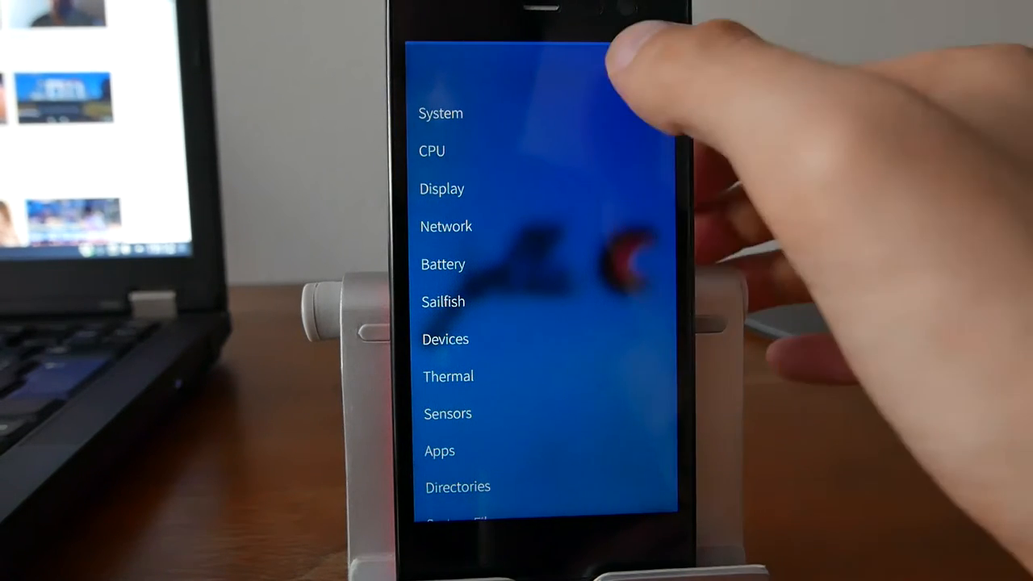
- Open the System category from AIDA64's main list to view general phone details
click(440, 113)
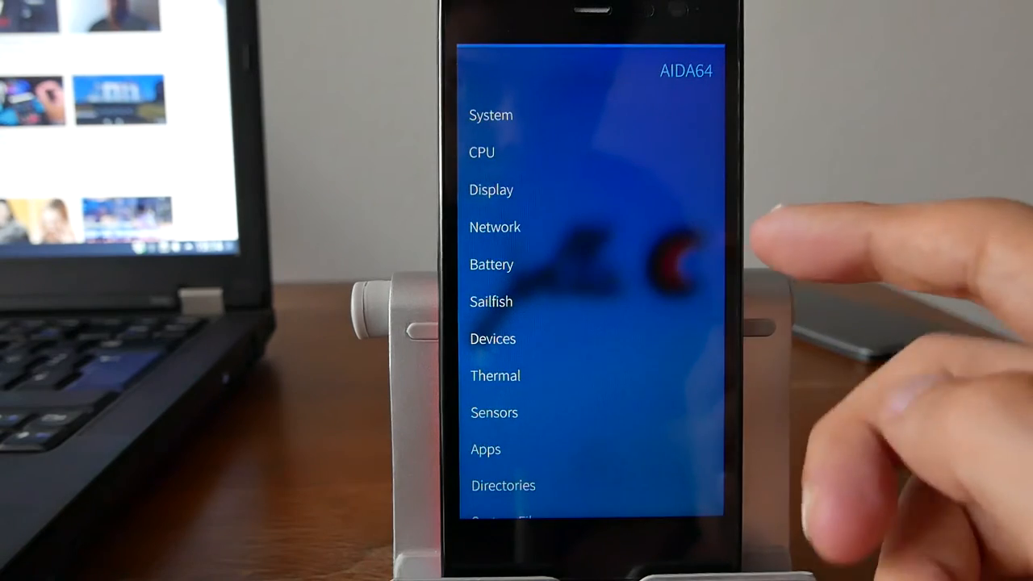
- Open the Display category to view the screen's specifications
click(490, 190)
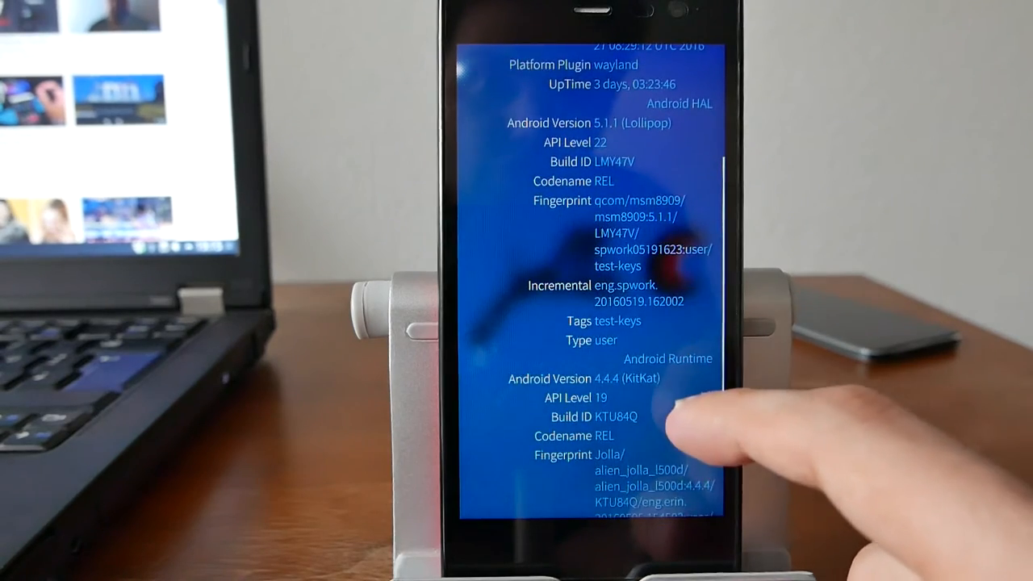
- Scroll up through the Sailfish details covering Android HAL and Android Runtime versions
scroll(up, 3)
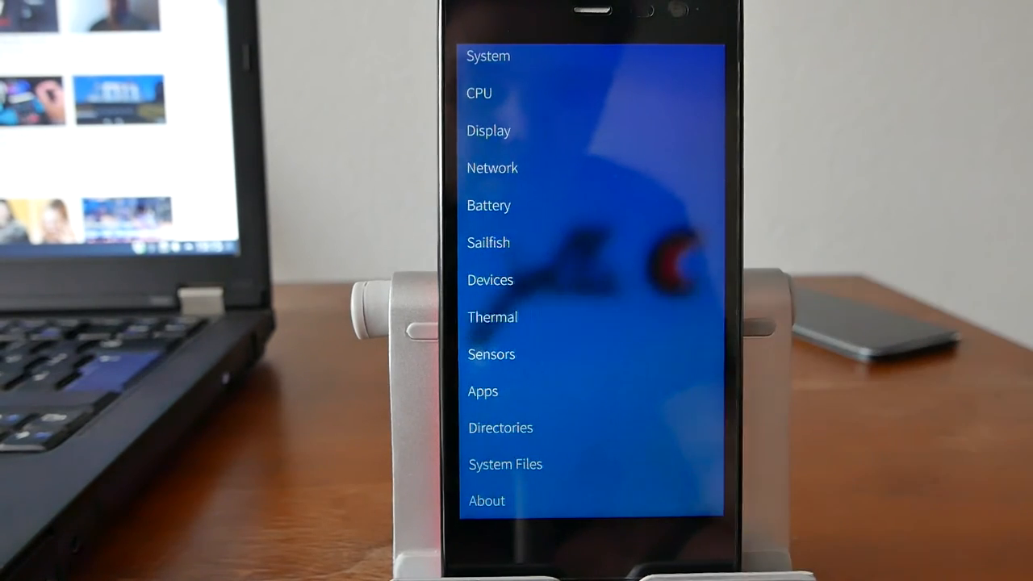
click(492, 316)
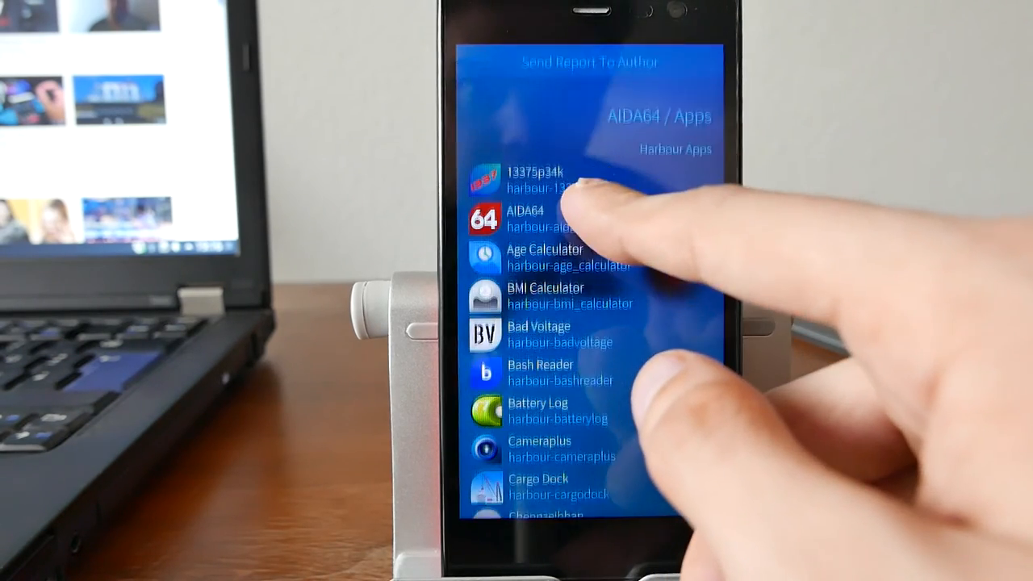
- Scroll down and back up through the Harbour Apps list
scroll(down, 3)
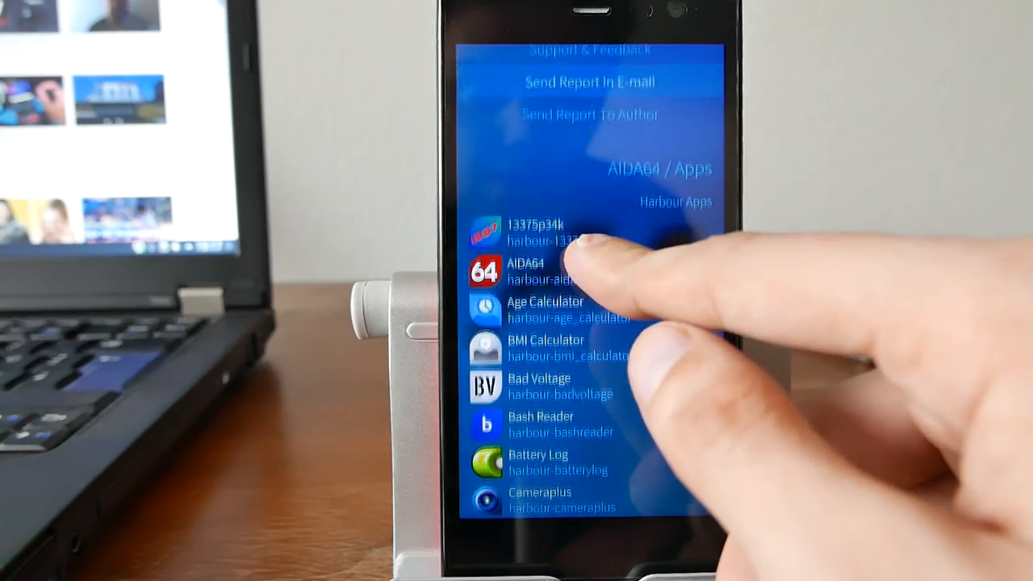
scroll(up, 3)
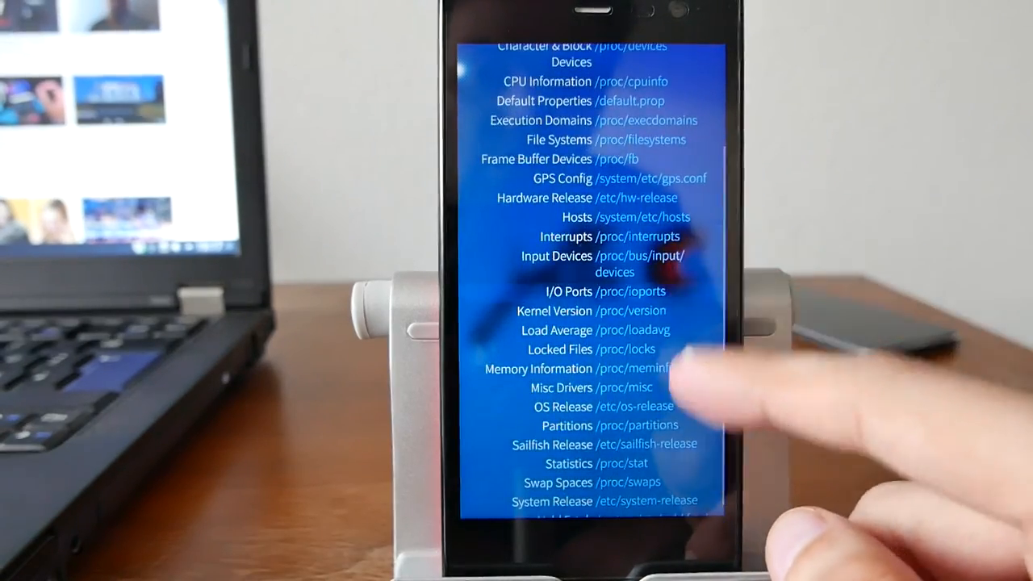
- Scroll the System Files list down to Swap Spaces, System Release and Vold Fstab
scroll(down, 3)
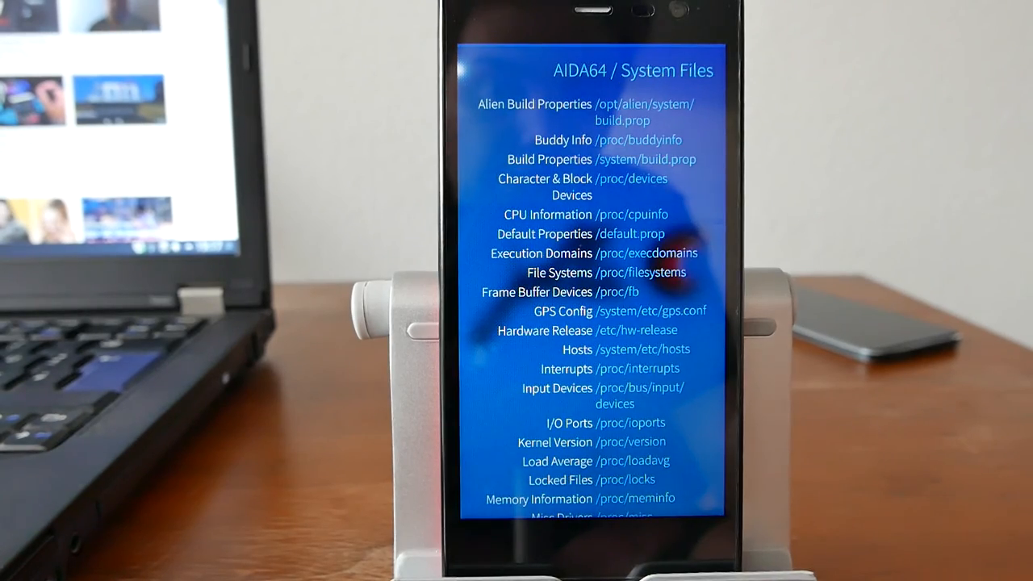
scroll(down, 3)
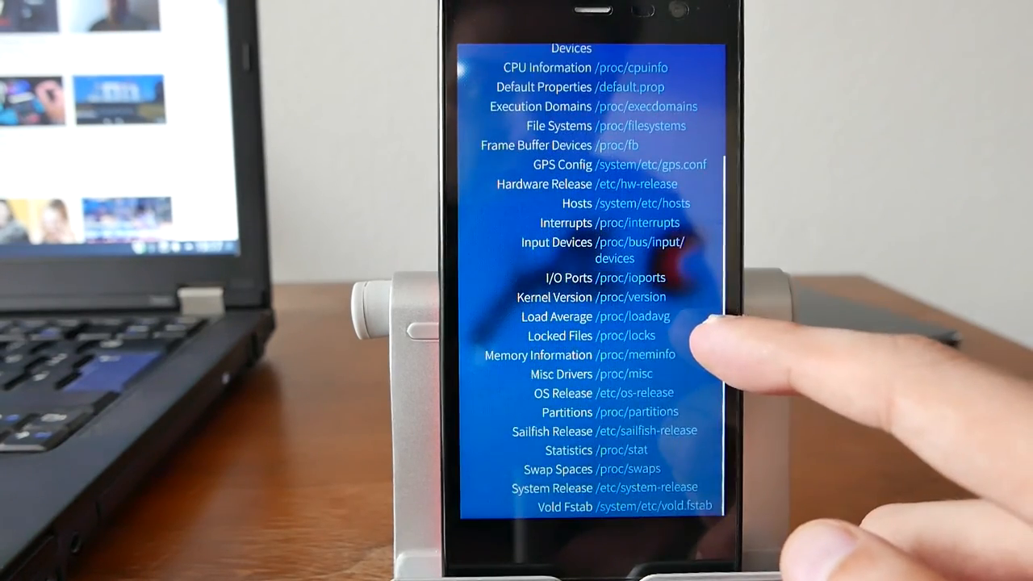